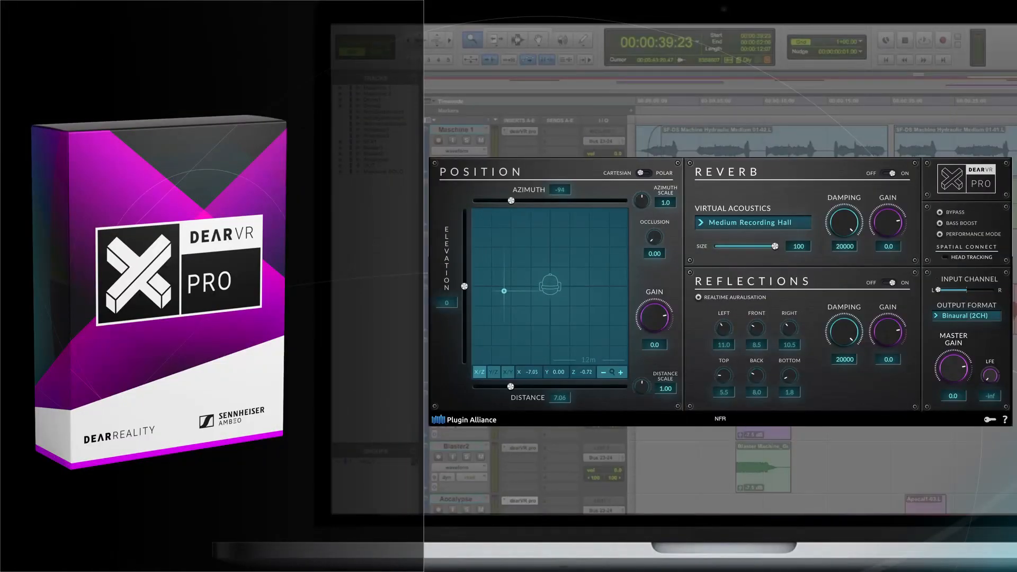
- Swing the sound source round the rear right and front right to settle straight ahead
{"action": "left_click_drag", "start_coordinate": [501, 287], "coordinate": [588, 316]}
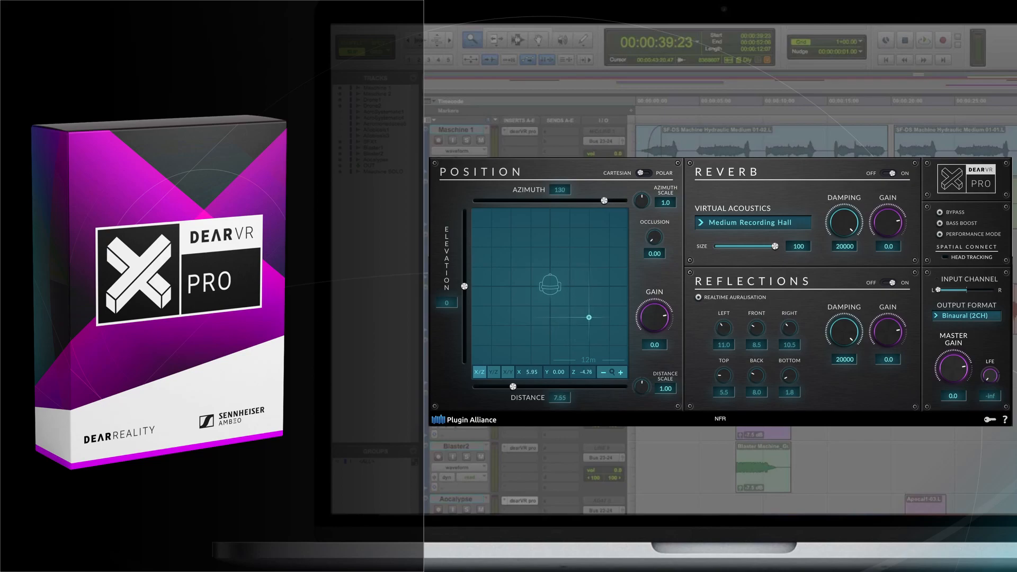
{"action": "left_click_drag", "start_coordinate": [589, 317], "coordinate": [580, 250]}
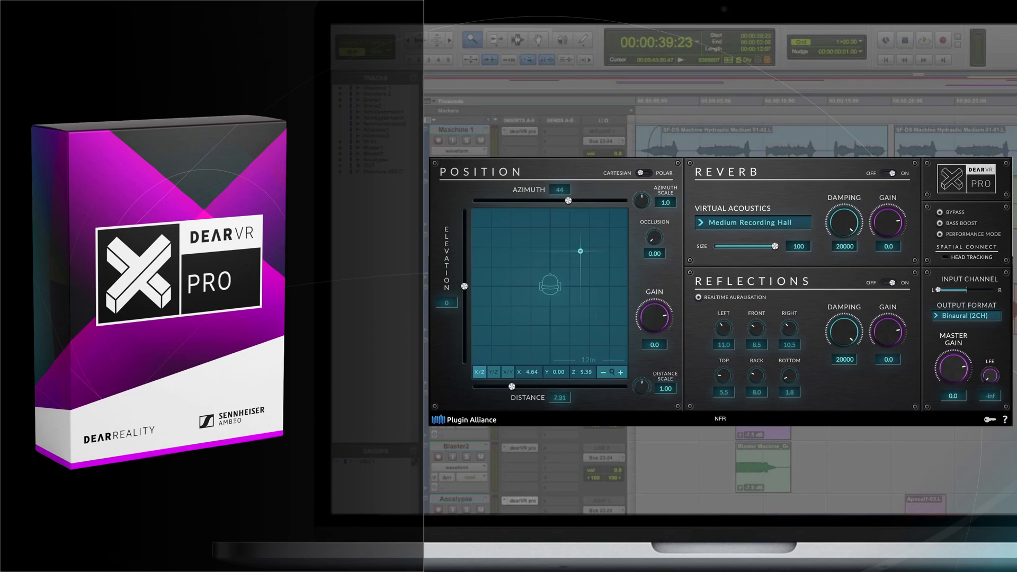
{"action": "left_click", "coordinate": [966, 315]}
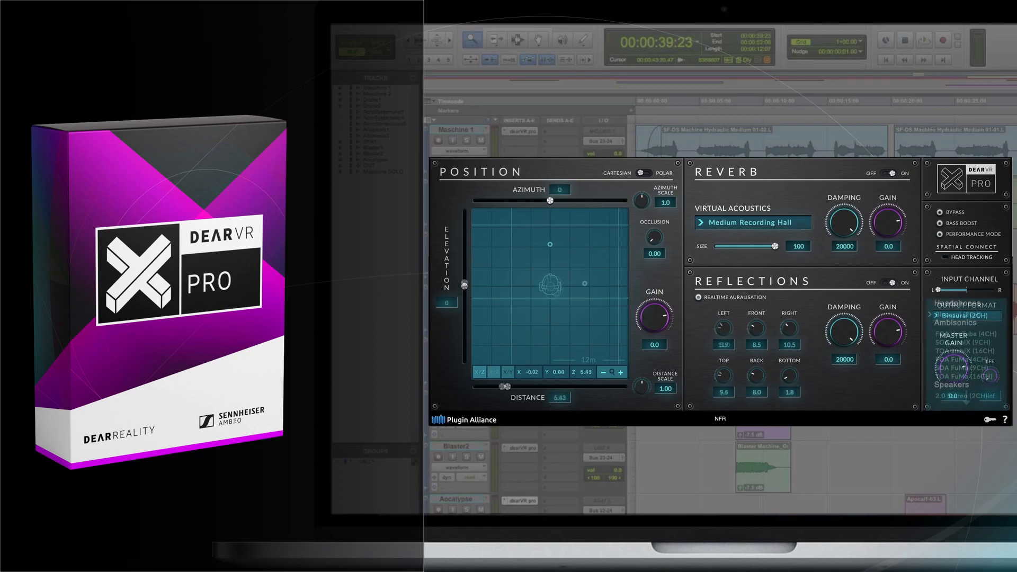
- Browse the Output Format list through the ambisonics and speaker layouts
{"action": "left_click", "coordinate": [966, 305]}
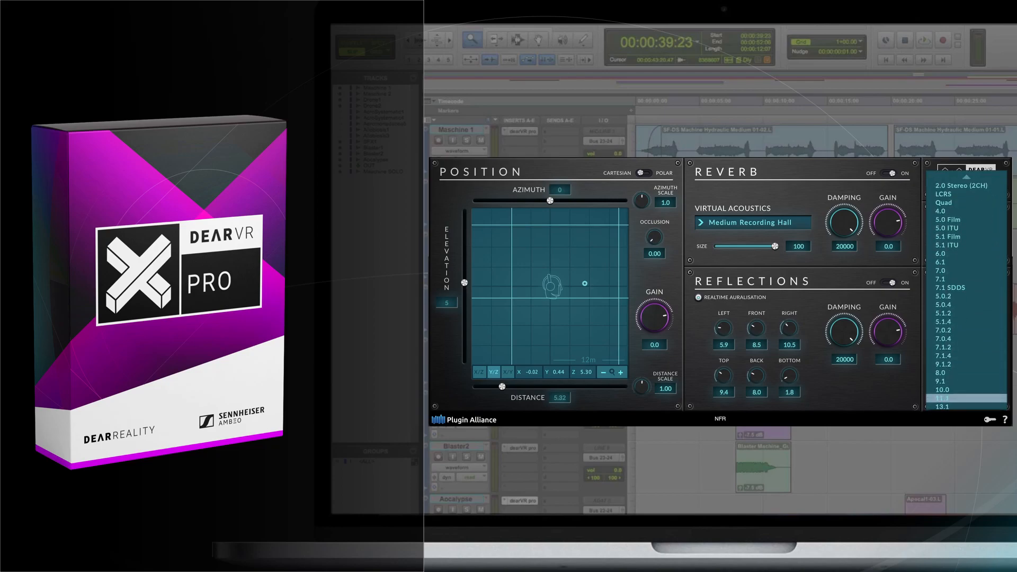
{"action": "left_click", "coordinate": [966, 330]}
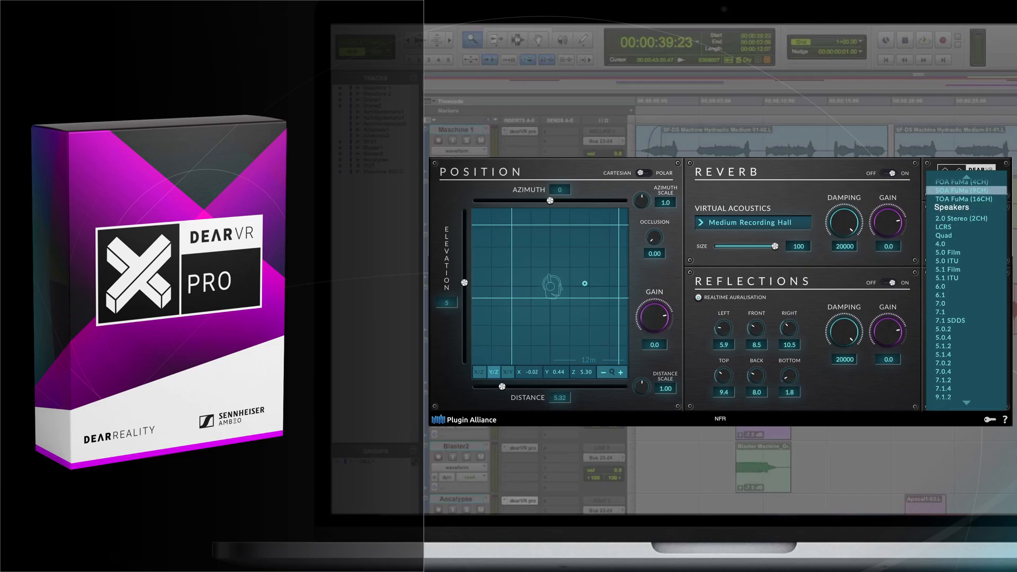
{"action": "left_click", "coordinate": [967, 316]}
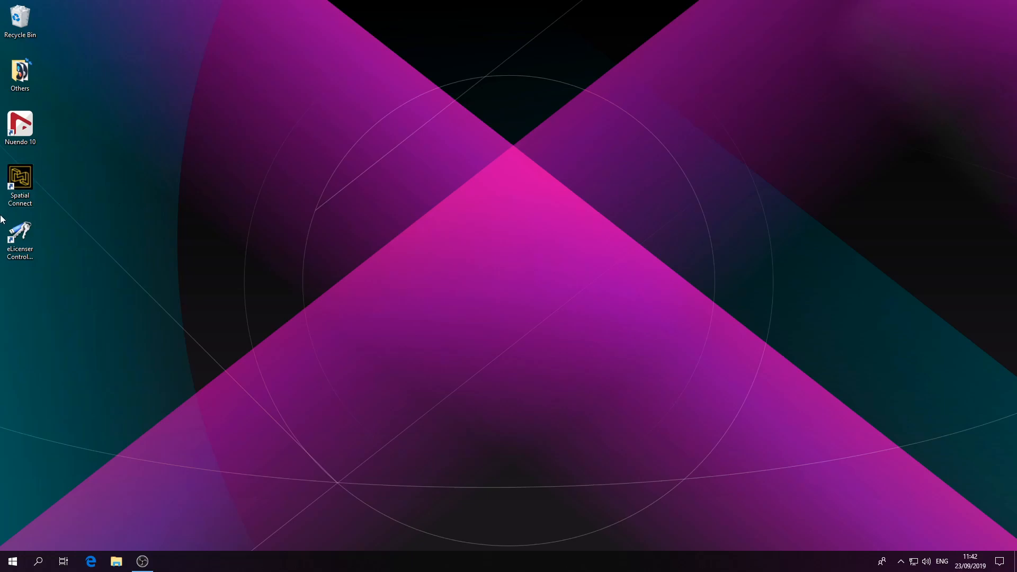
- Launch eLicenser Control Center, run maintenance with all six steps OK, then quit it
{"action": "double_click", "coordinate": [19, 234]}
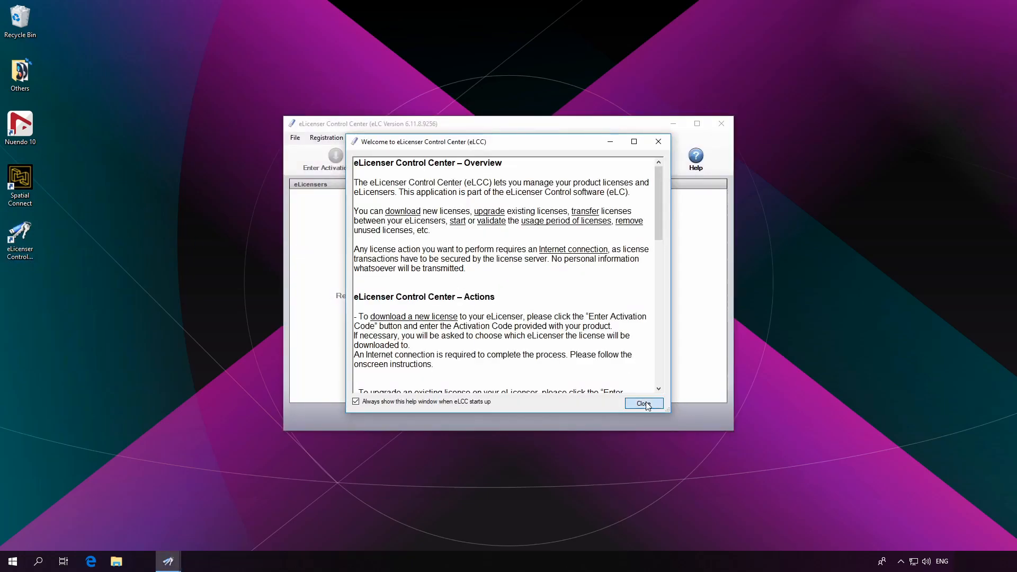
{"action": "left_click", "coordinate": [642, 403]}
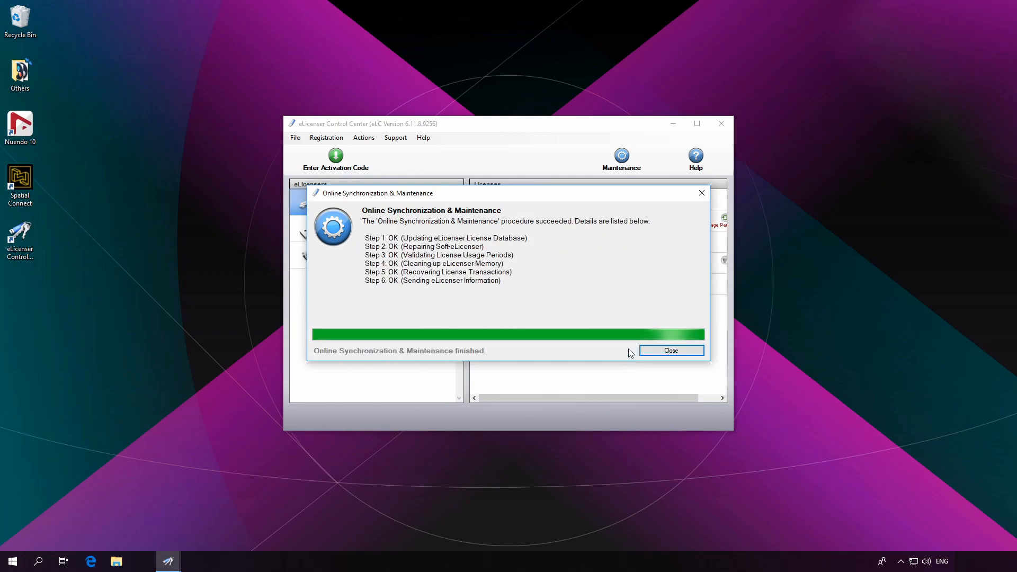
{"action": "left_click", "coordinate": [671, 350]}
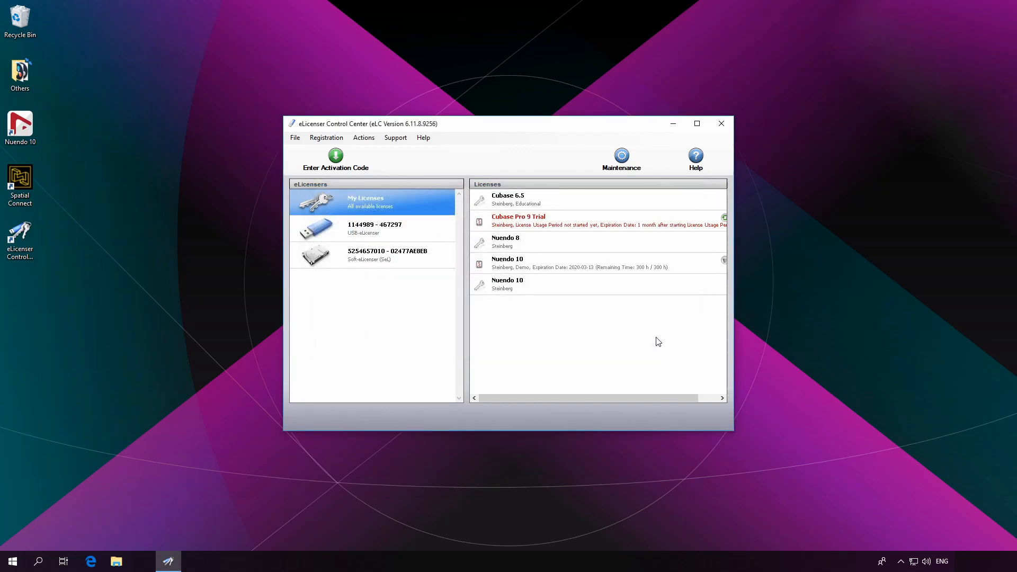
{"action": "left_click", "coordinate": [720, 122]}
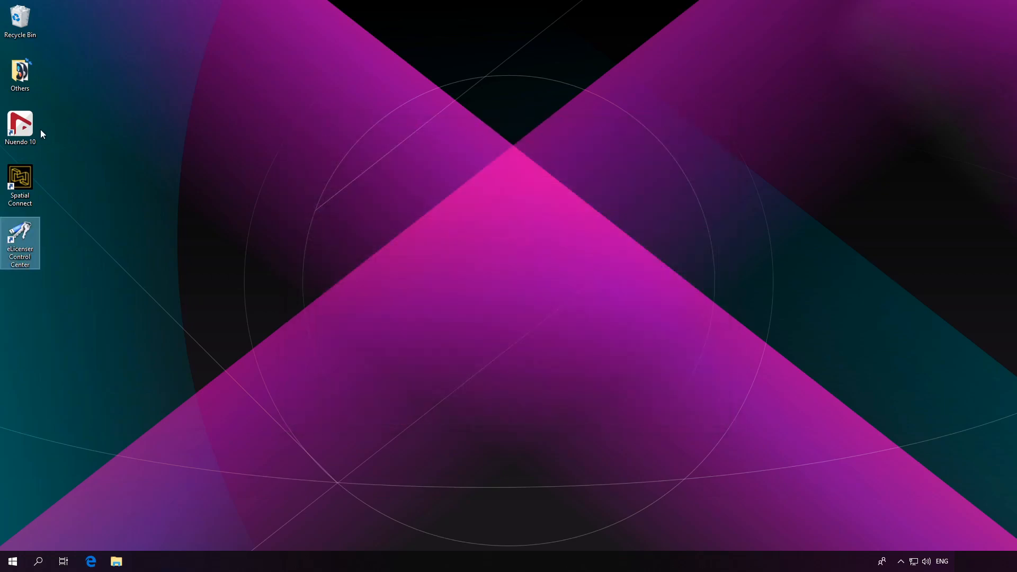
- Launch Nuendo 10 and create an empty project in folder DrVR_Brd_Wrk from the Hub
{"action": "double_click", "coordinate": [20, 126]}
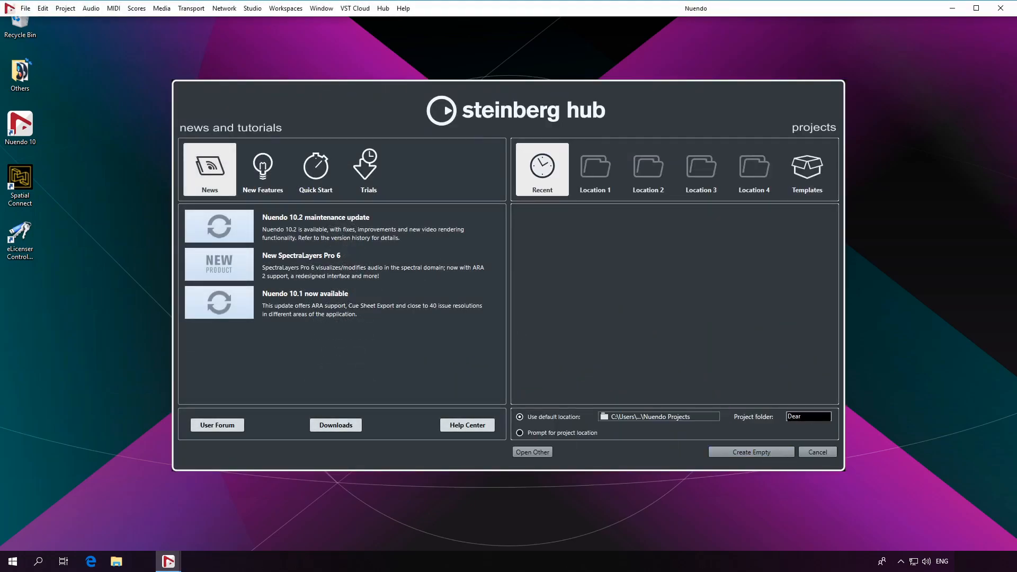
{"action": "type", "text": "DrVR_Brd_Wrk"}
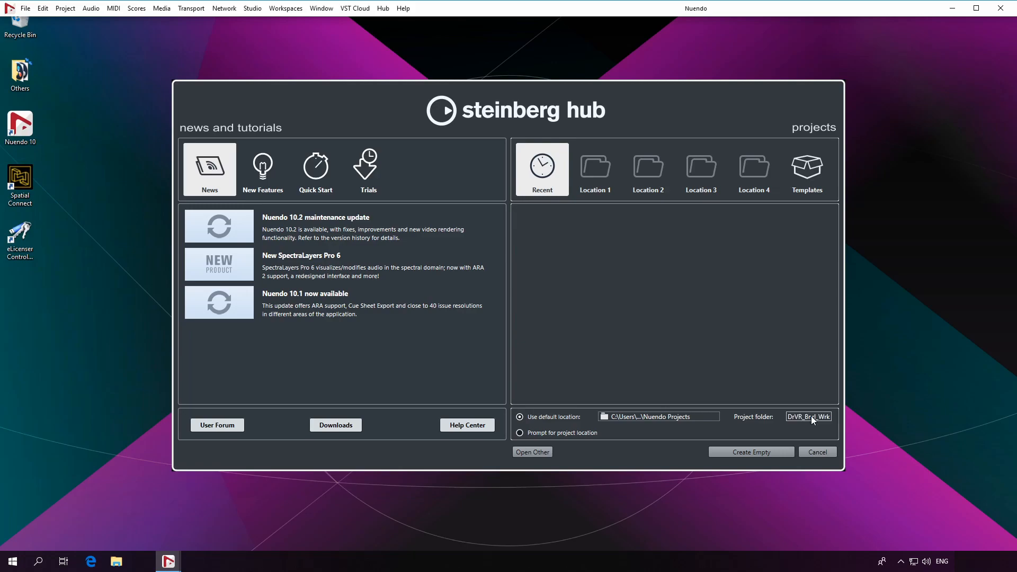
{"action": "left_click", "coordinate": [750, 452]}
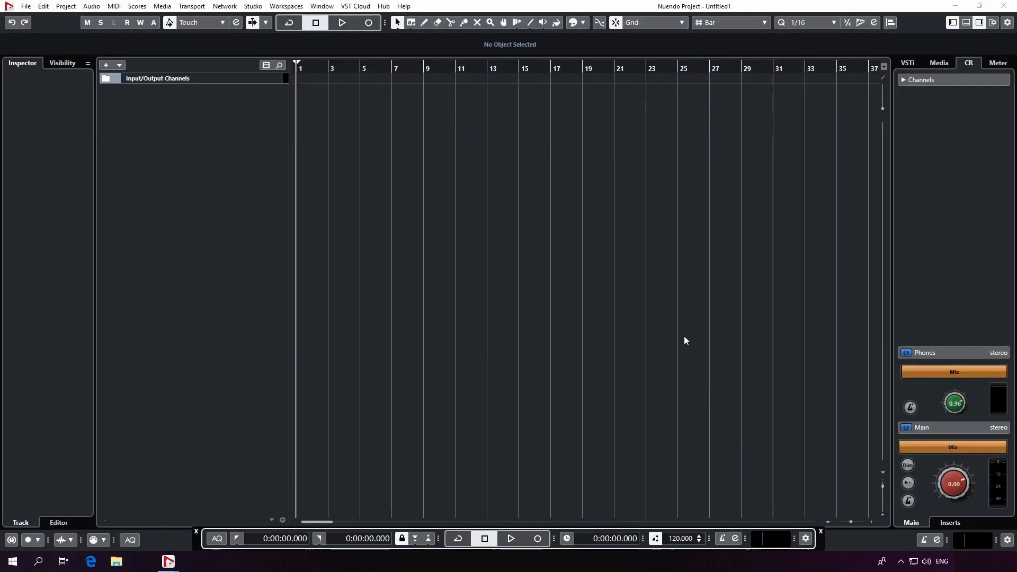
{"action": "left_click", "coordinate": [253, 7]}
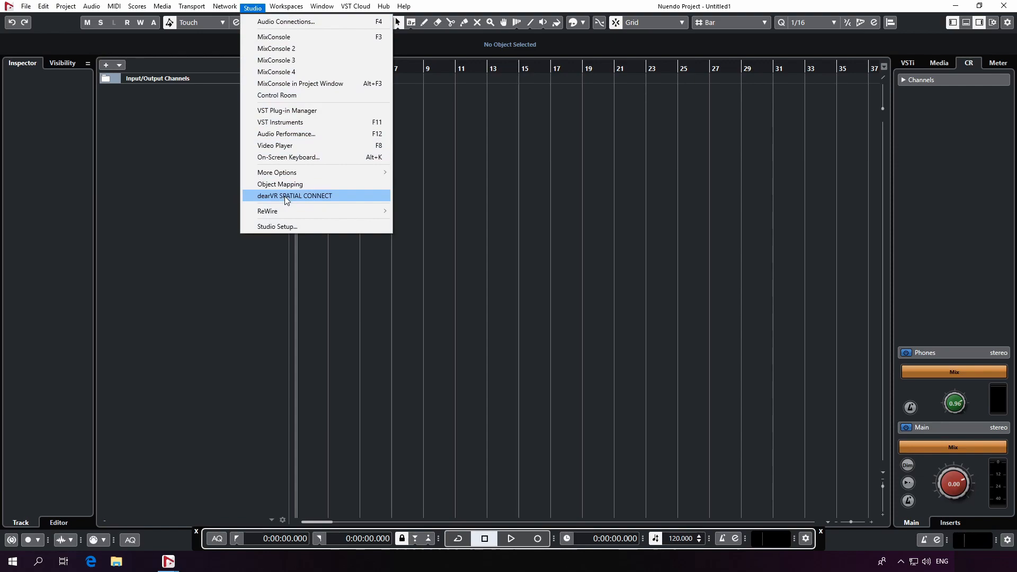
{"action": "left_click", "coordinate": [295, 195]}
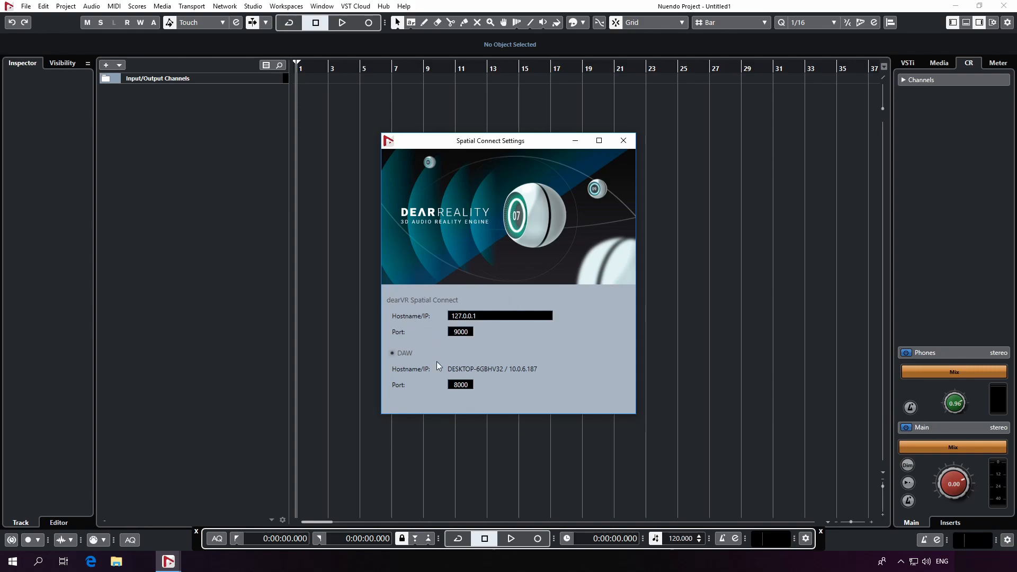
{"action": "left_click", "coordinate": [622, 140]}
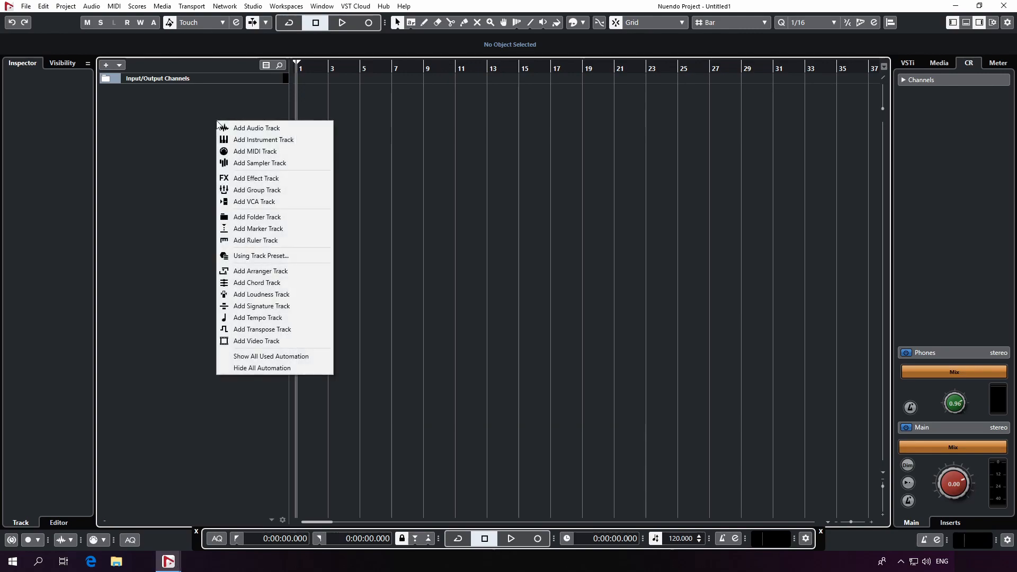
{"action": "mouse_move", "coordinate": [257, 128]}
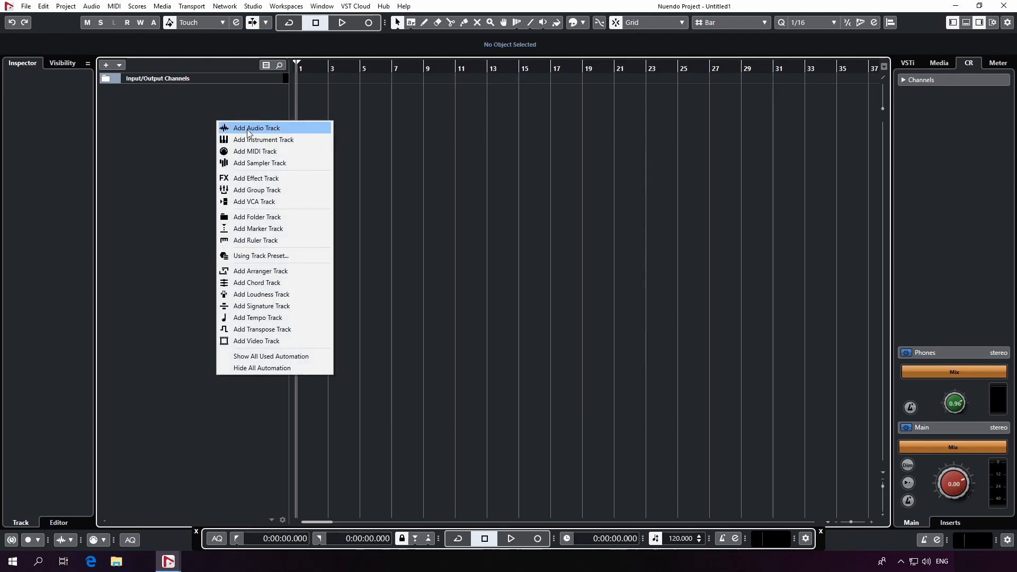
- Add a stereo audio track named Track1 routed to Stereo Out
{"action": "left_click", "coordinate": [255, 128]}
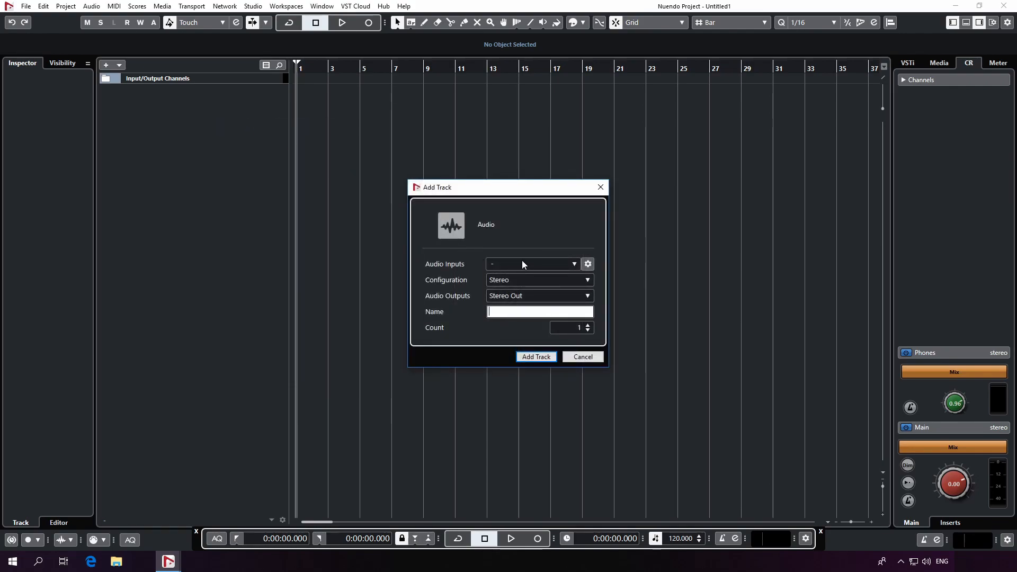
{"action": "type", "text": "Track1"}
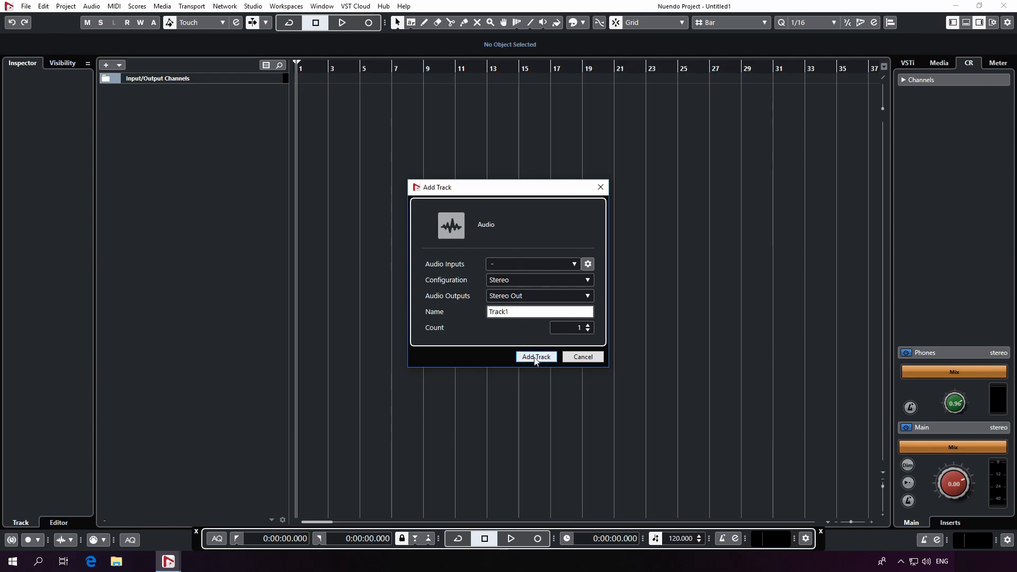
{"action": "left_click", "coordinate": [535, 357]}
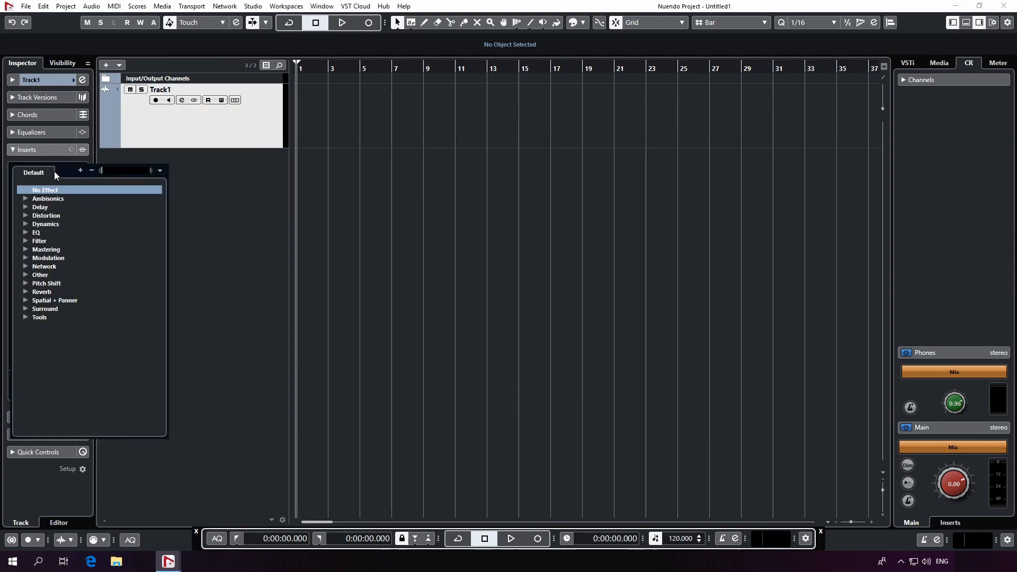
- Insert dearVR pro on Track1, activate it with binaural output and close its editor
{"action": "type", "text": "dearV"}
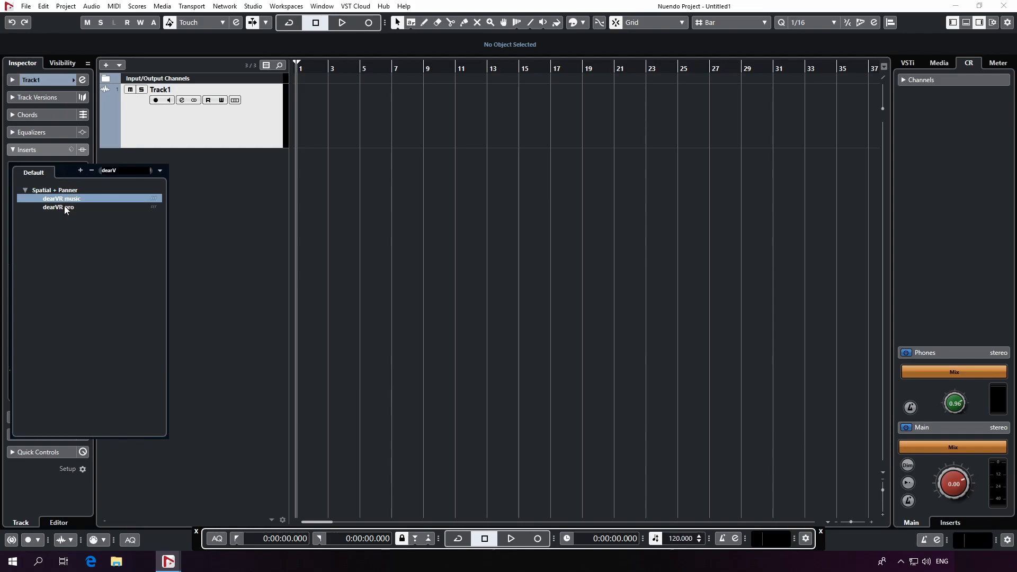
{"action": "double_click", "coordinate": [59, 206]}
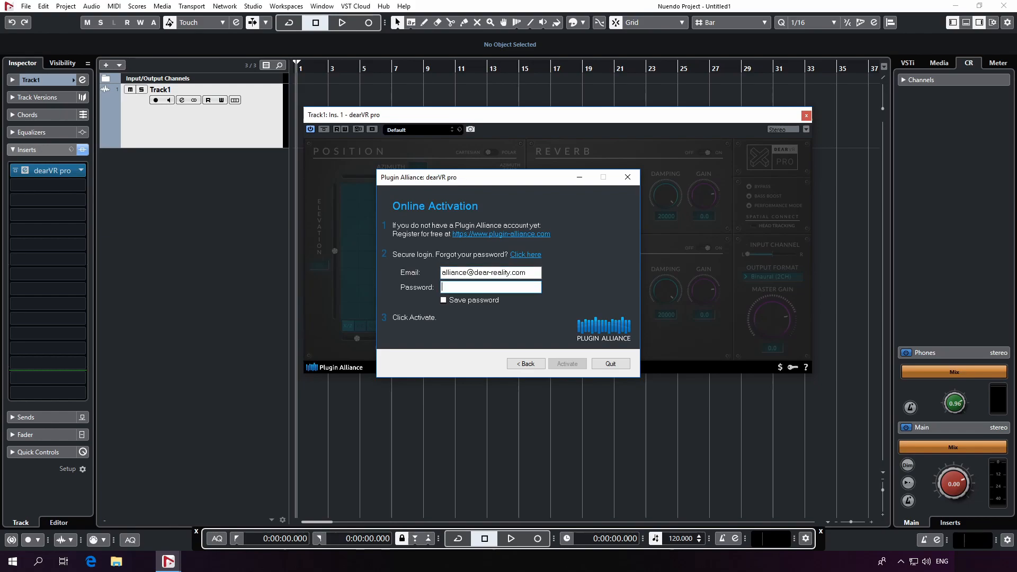
{"action": "left_click", "coordinate": [566, 363]}
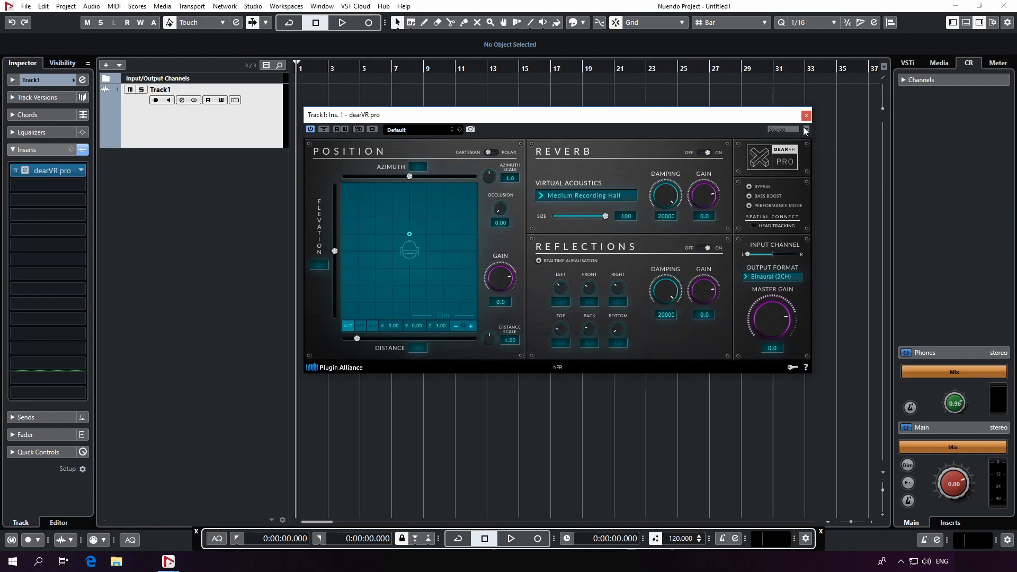
{"action": "left_click", "coordinate": [771, 277]}
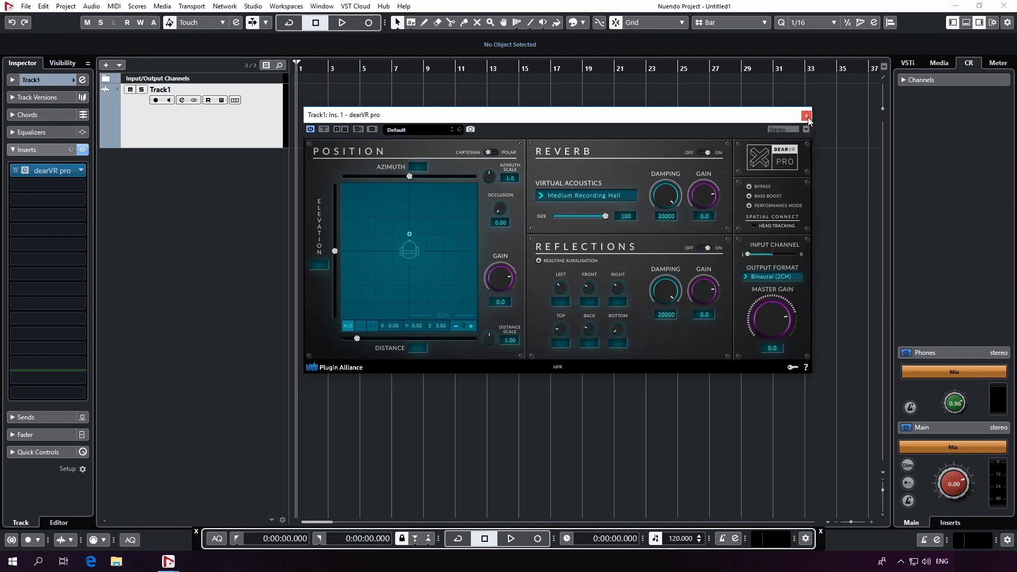
{"action": "left_click", "coordinate": [807, 114]}
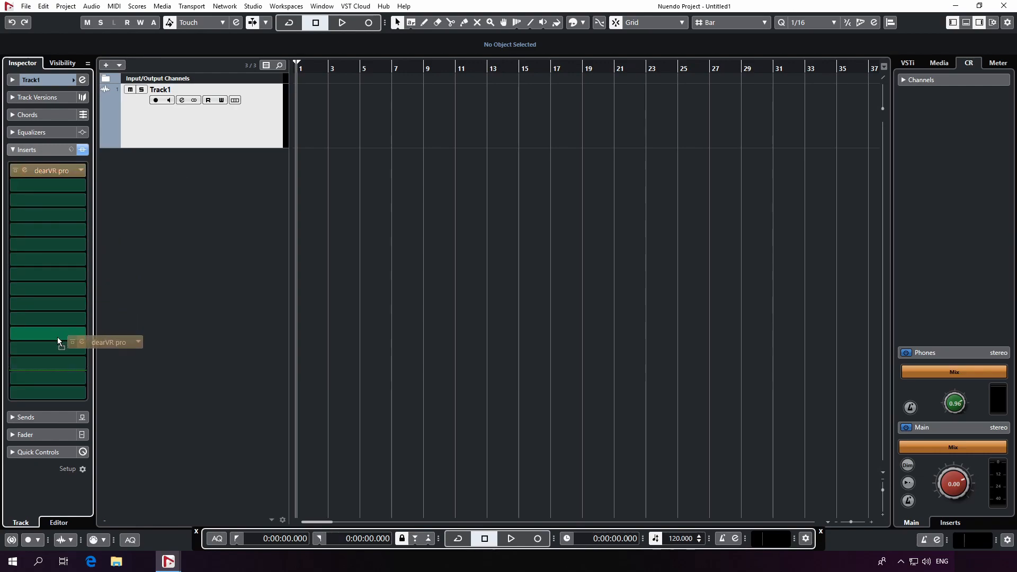
- Move dearVR pro to Track1's last insert slot and duplicate the track
{"action": "left_click_drag", "start_coordinate": [48, 170], "coordinate": [48, 362]}
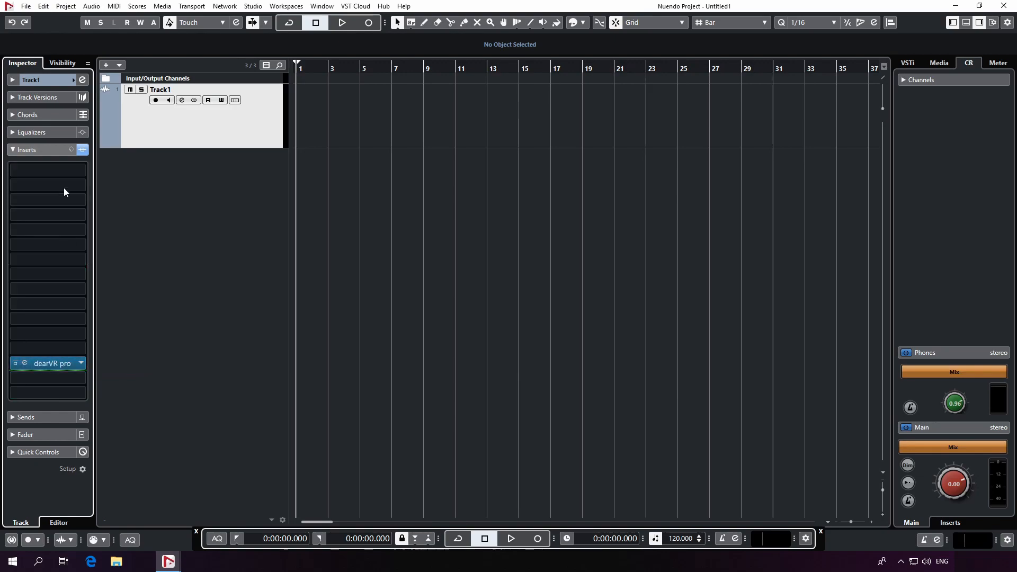
{"action": "mouse_move", "coordinate": [183, 118]}
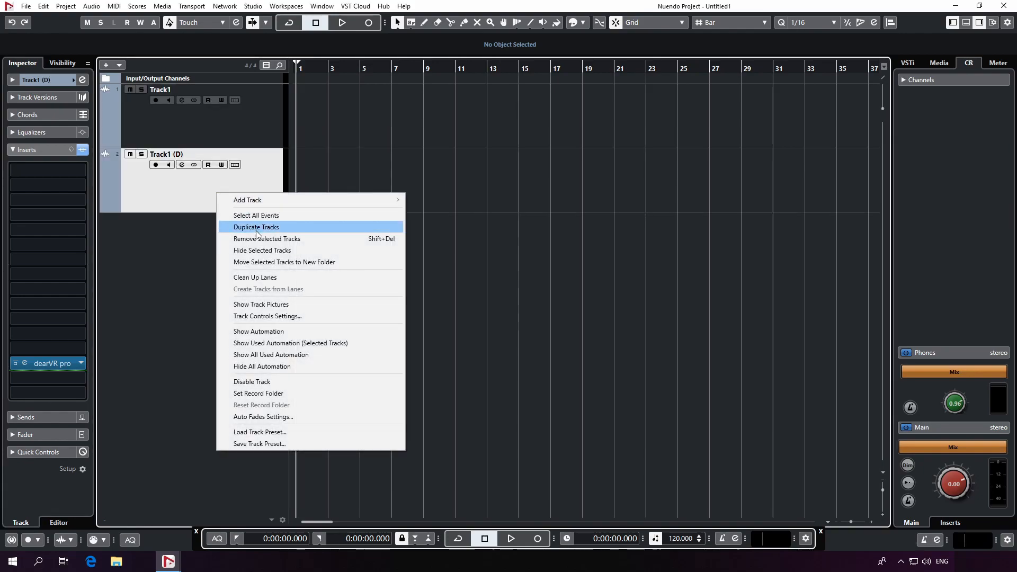
{"action": "left_click", "coordinate": [255, 226]}
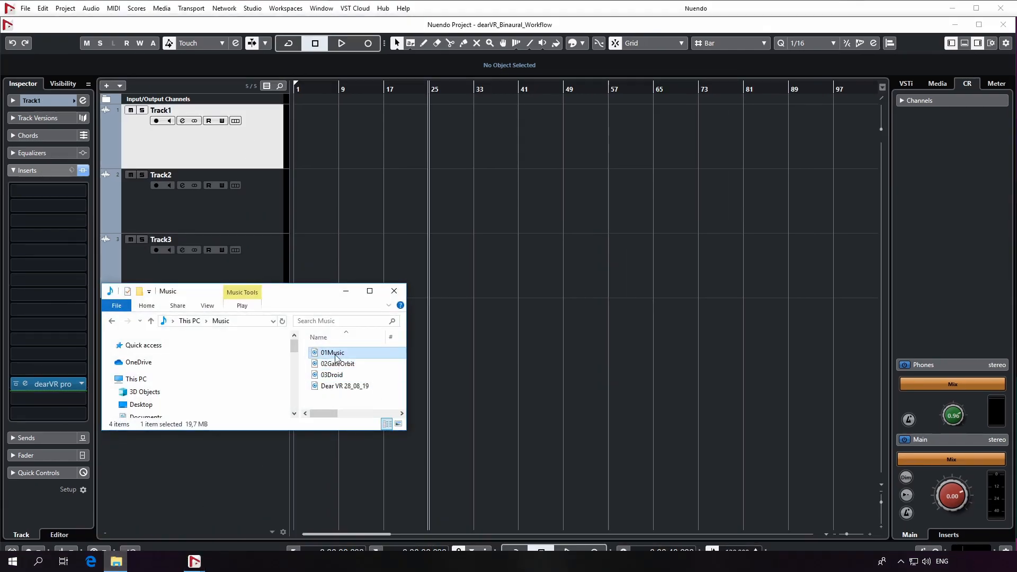
- Import 01Music onto Track1 with the default import options
{"action": "double_click", "coordinate": [332, 352]}
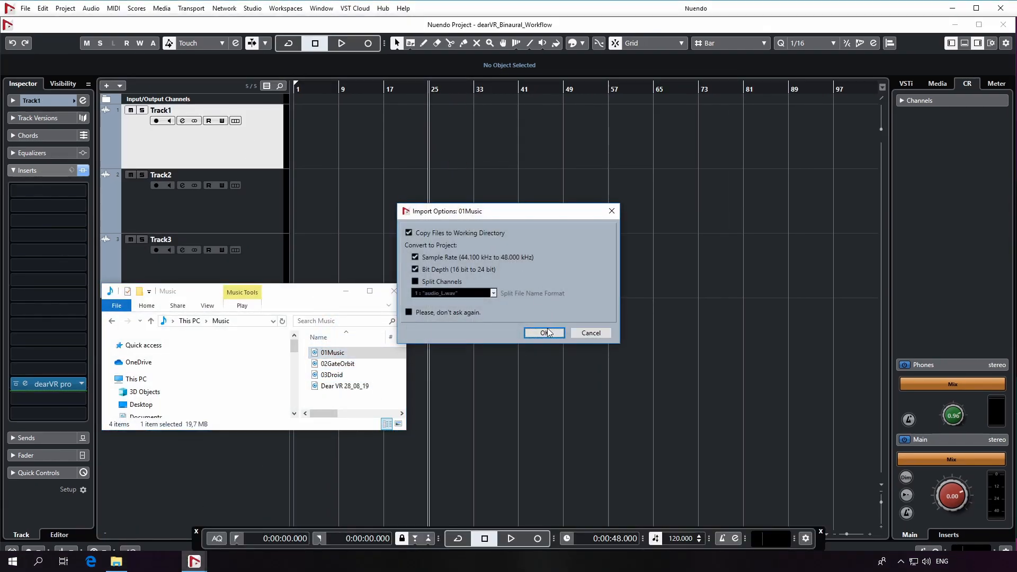
{"action": "left_click", "coordinate": [543, 333]}
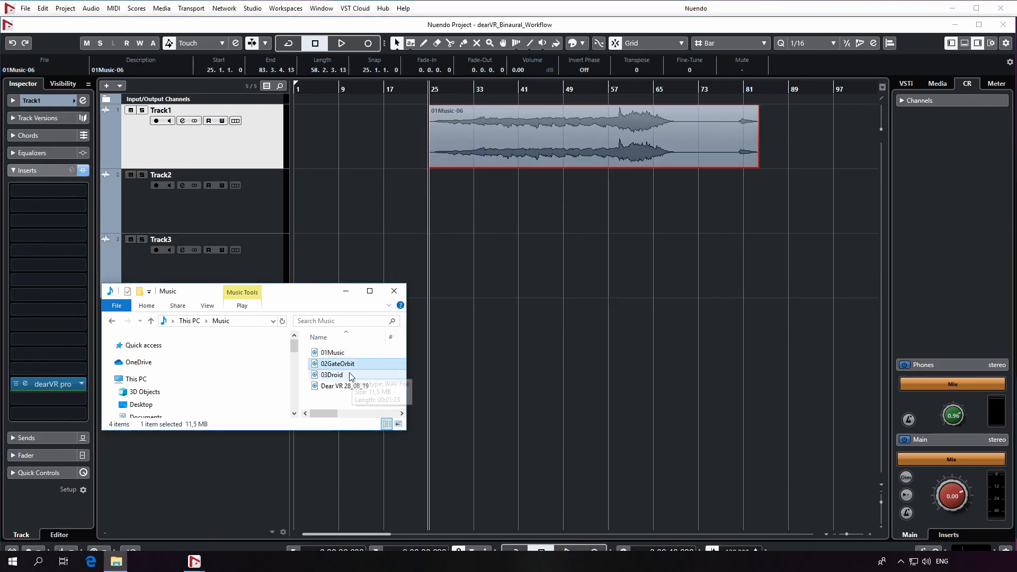
- Import 02GateOrbit and 03Droid onto Track2 and Track3 as separate tracks and start playback
{"action": "left_click", "coordinate": [332, 374]}
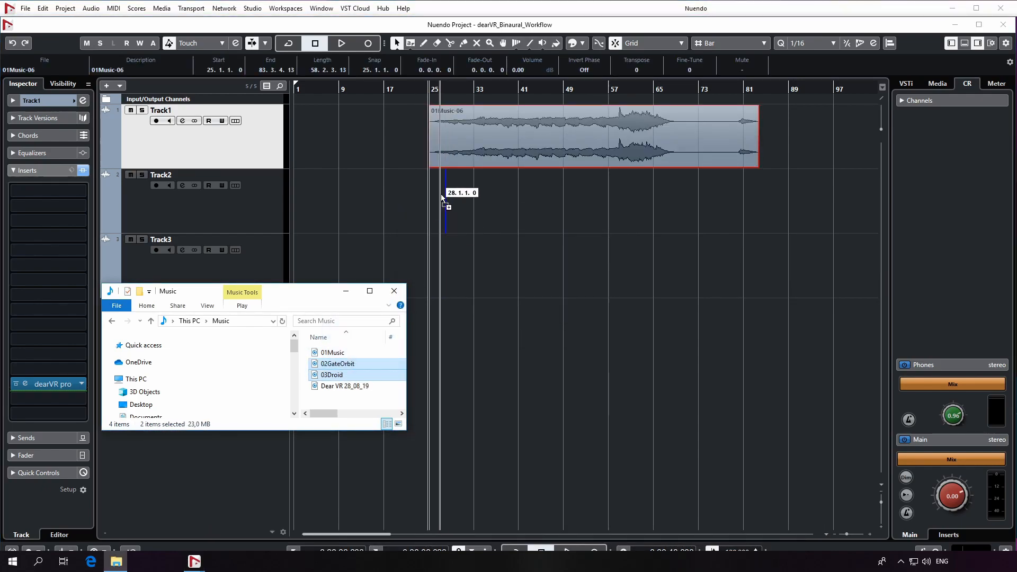
{"action": "left_click_drag", "start_coordinate": [354, 369], "coordinate": [444, 198]}
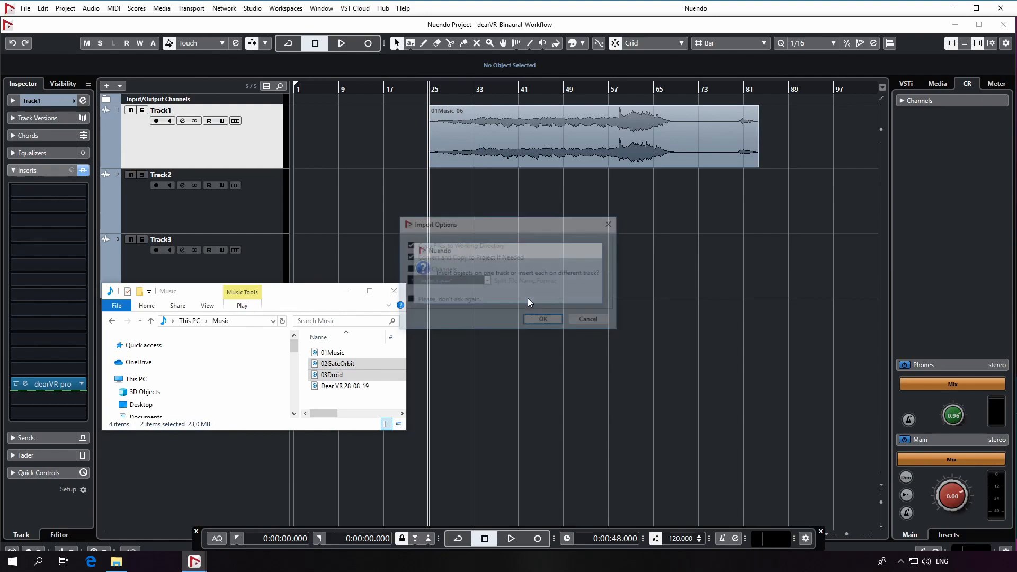
{"action": "left_click", "coordinate": [543, 319]}
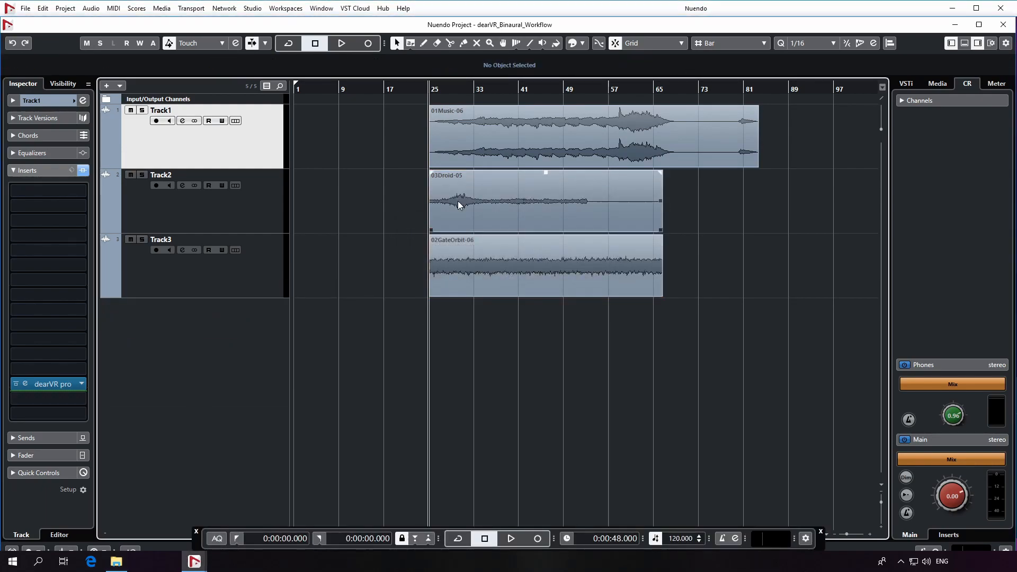
{"action": "left_click", "coordinate": [340, 43]}
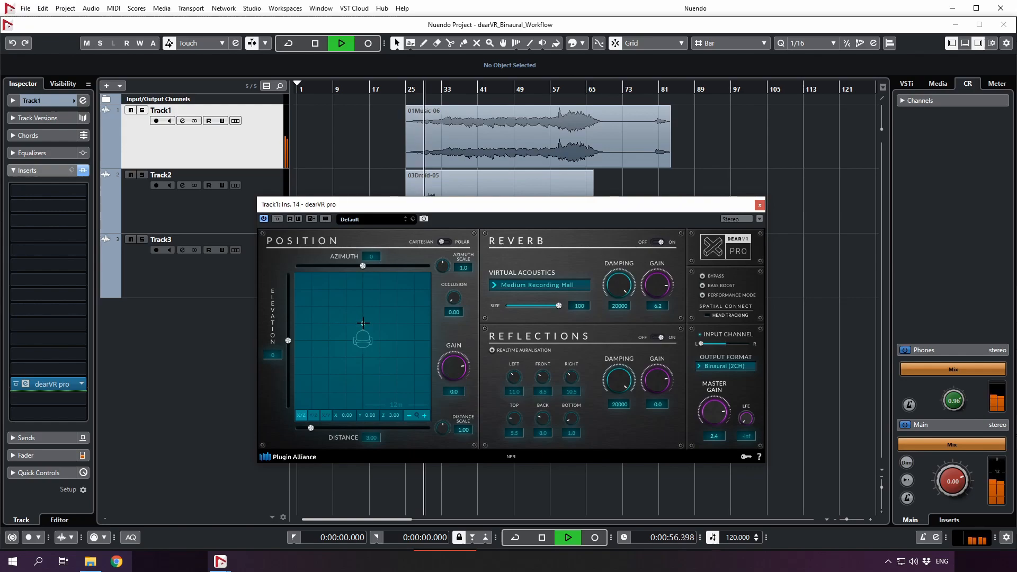
- Circle Track1's source front, left, behind, right and back close in front during playback
{"action": "left_click_drag", "start_coordinate": [362, 339], "coordinate": [364, 316]}
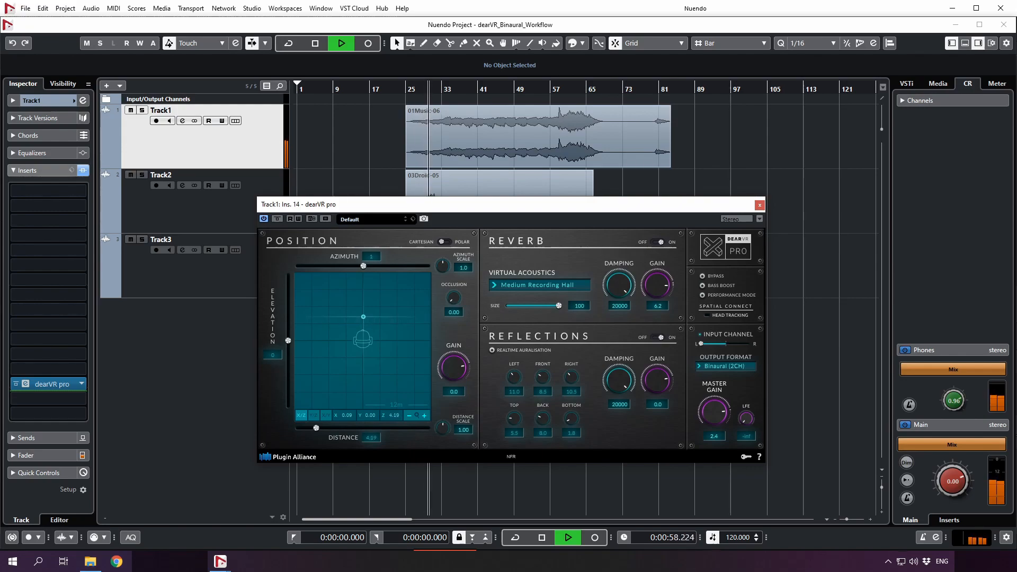
{"action": "left_click_drag", "start_coordinate": [364, 317], "coordinate": [360, 306]}
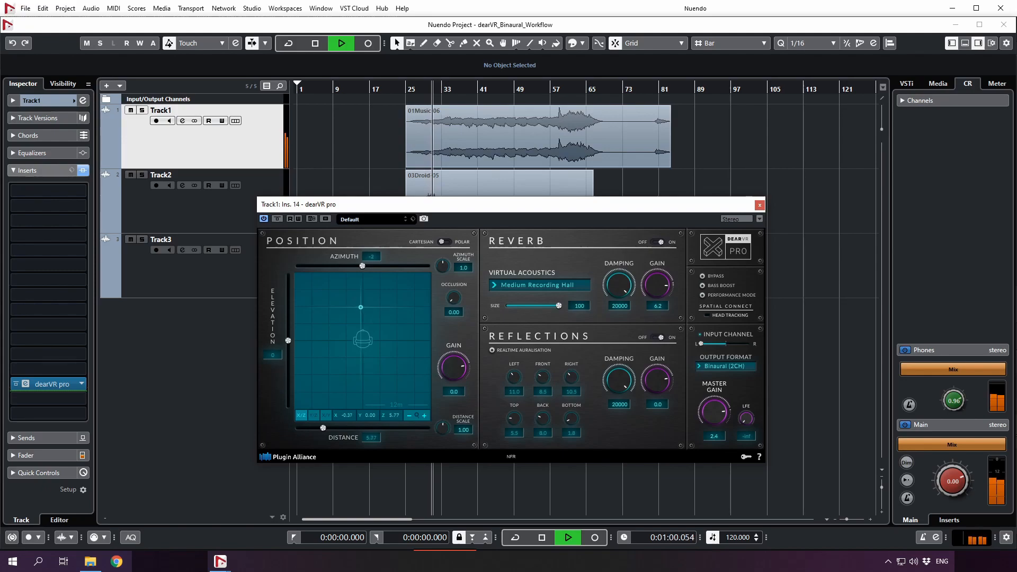
{"action": "left_click_drag", "start_coordinate": [360, 306], "coordinate": [343, 305]}
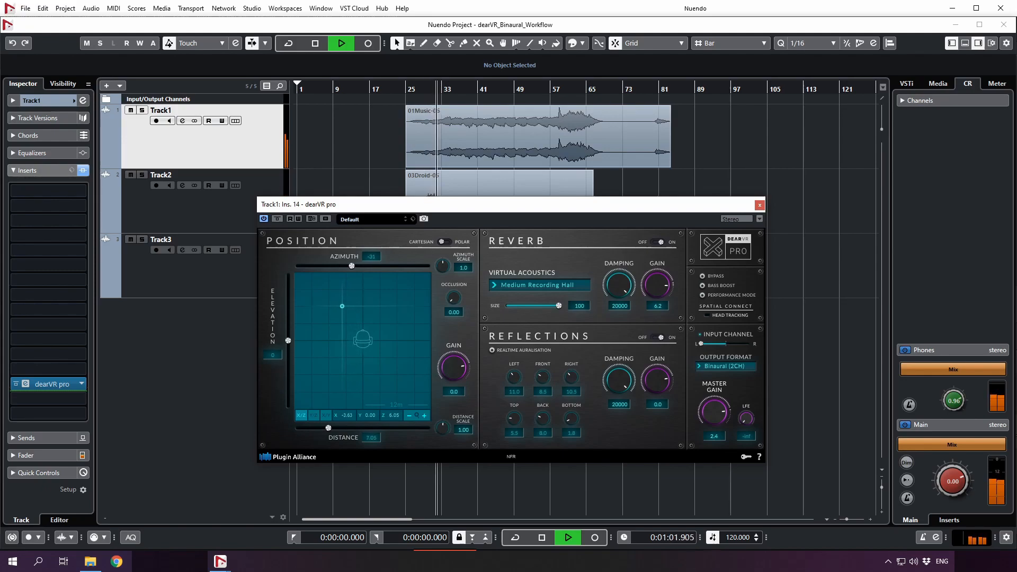
{"action": "left_click_drag", "start_coordinate": [342, 305], "coordinate": [332, 329]}
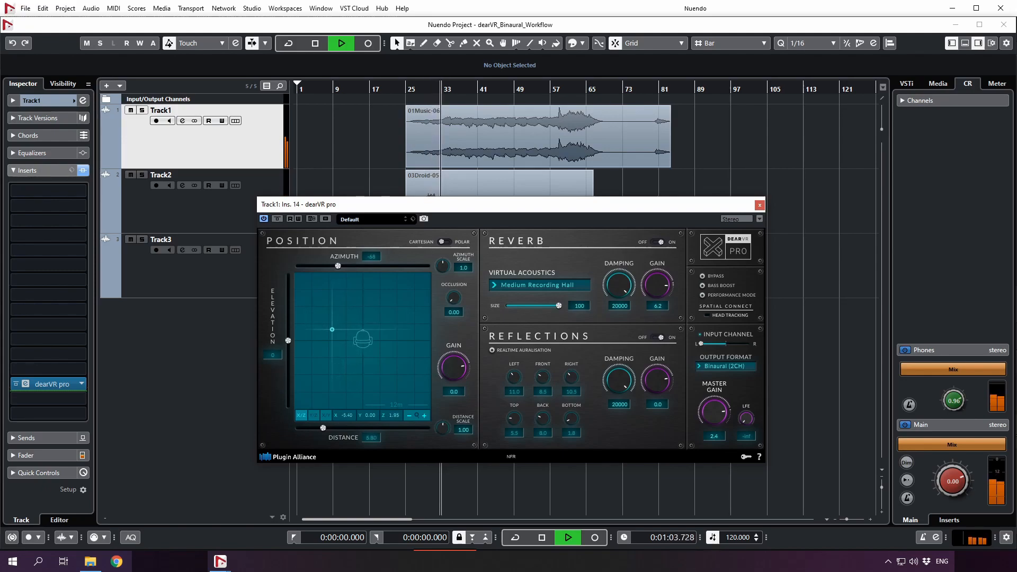
{"action": "left_click_drag", "start_coordinate": [331, 328], "coordinate": [354, 365]}
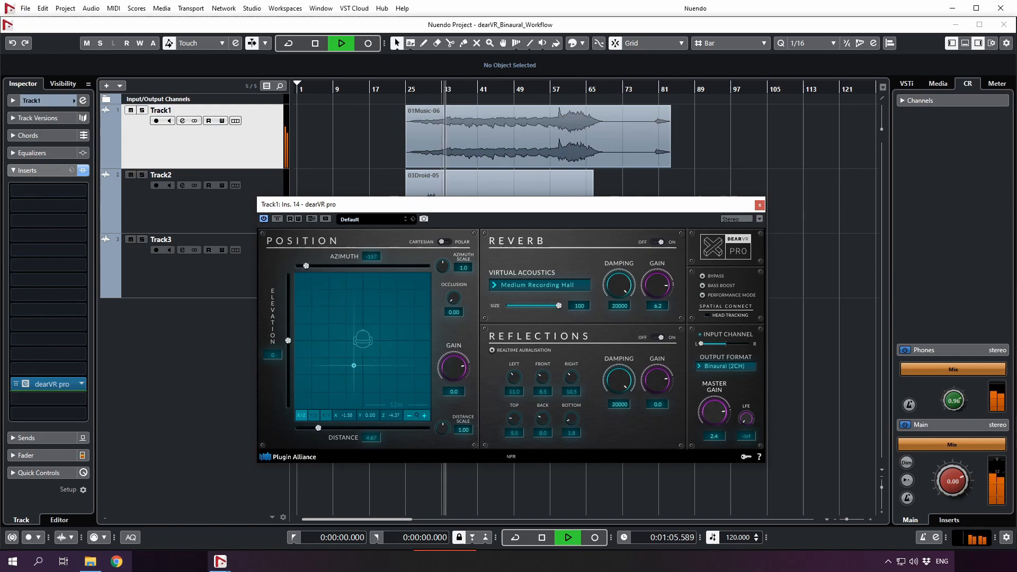
{"action": "left_click_drag", "start_coordinate": [354, 366], "coordinate": [394, 353]}
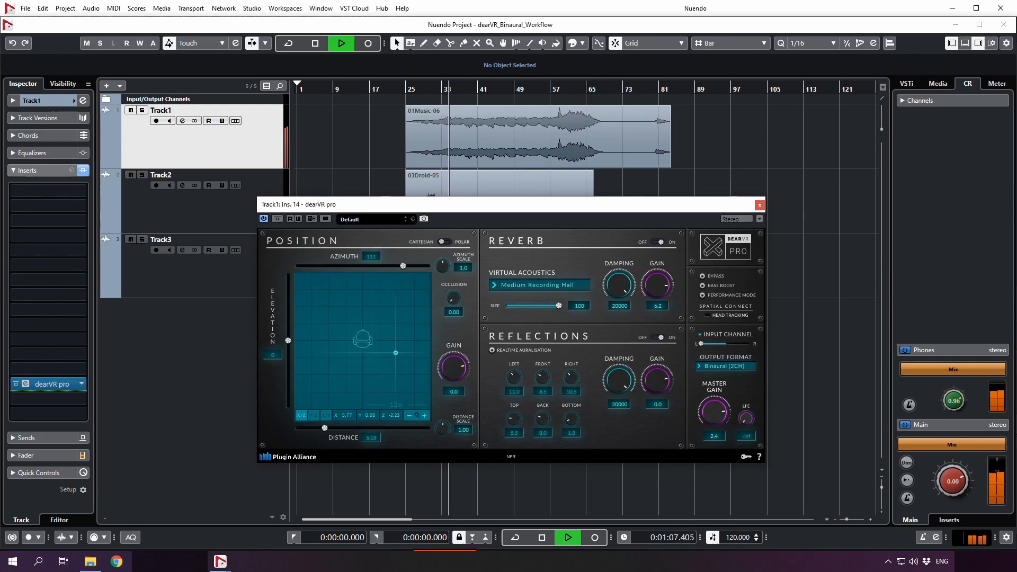
{"action": "left_click_drag", "start_coordinate": [394, 352], "coordinate": [393, 319]}
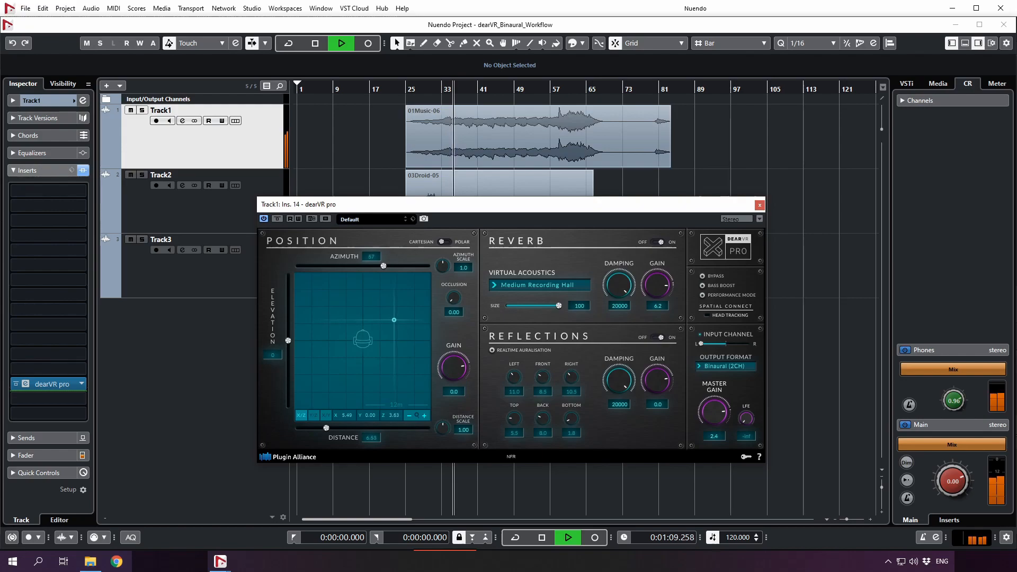
{"action": "left_click_drag", "start_coordinate": [394, 319], "coordinate": [365, 302]}
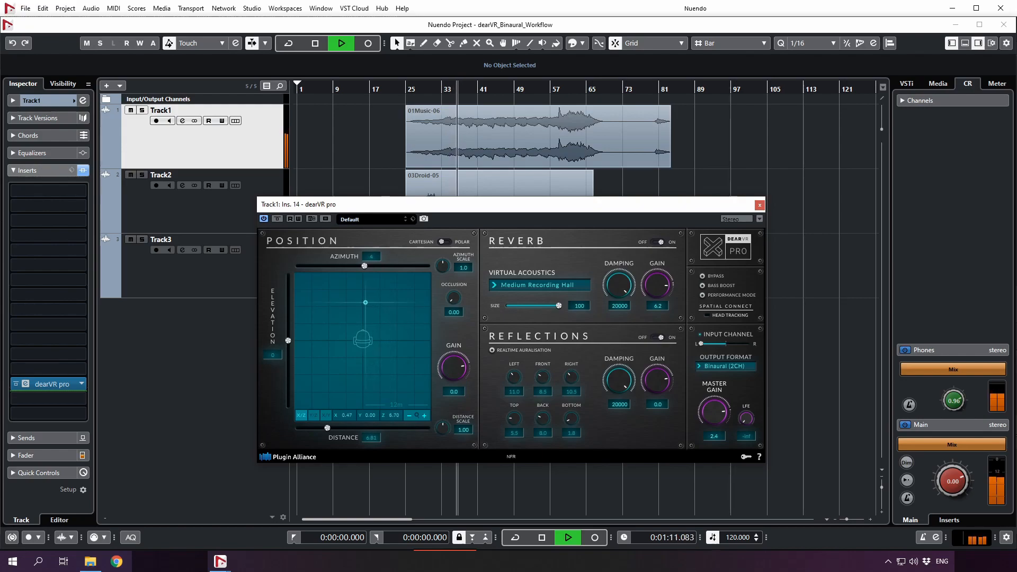
{"action": "left_click_drag", "start_coordinate": [364, 302], "coordinate": [363, 317]}
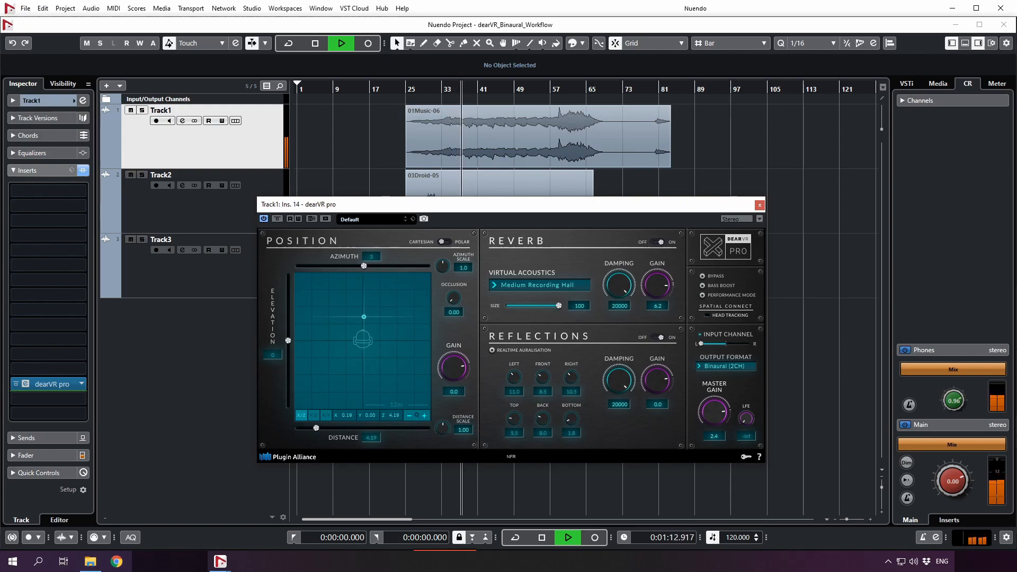
{"action": "left_click_drag", "start_coordinate": [364, 317], "coordinate": [363, 328]}
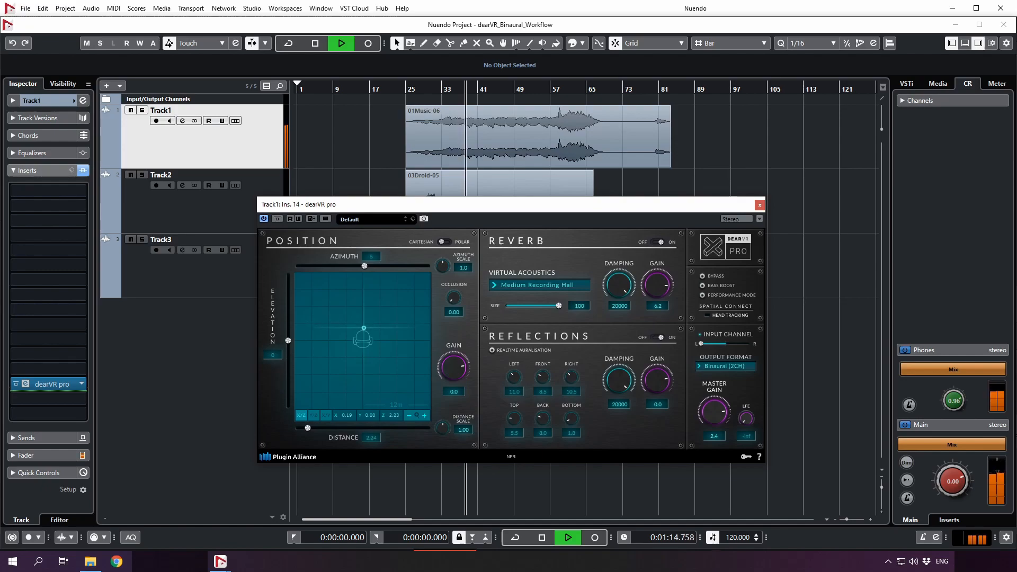